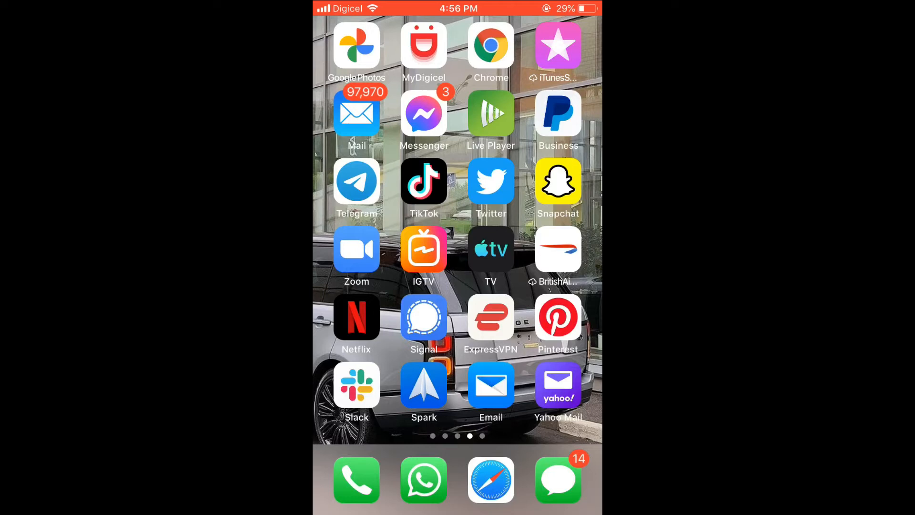
- Launch Slack and go to the You tab's personal account page
left_click(356, 384)
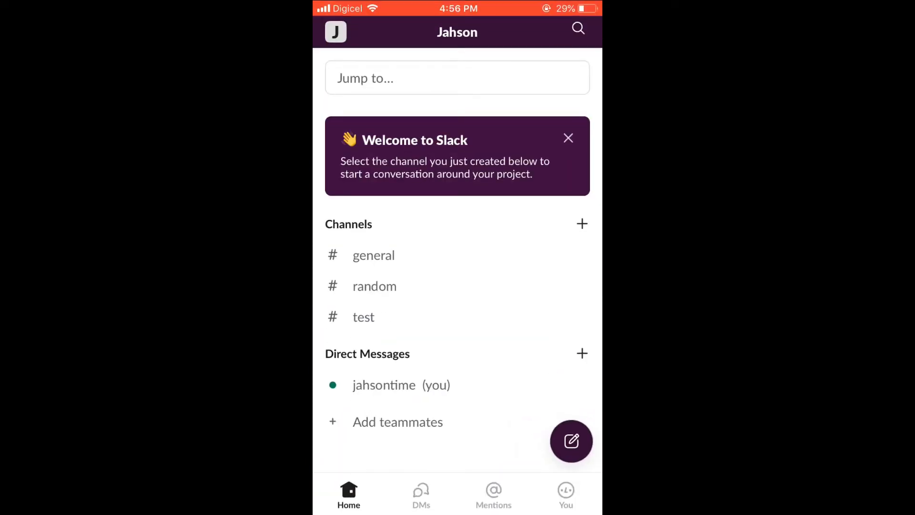
left_click(565, 494)
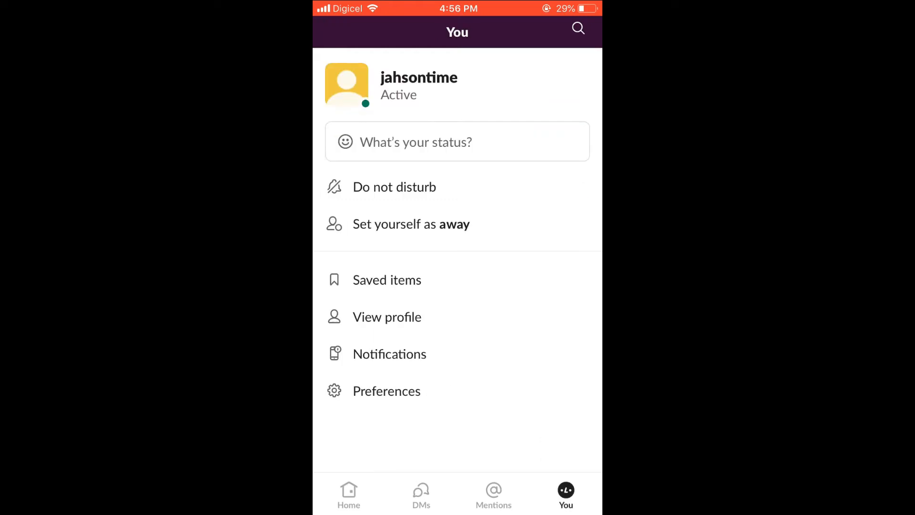
- Open Edit Profile and choose Photo Library as the new profile photo source
left_click(386, 317)
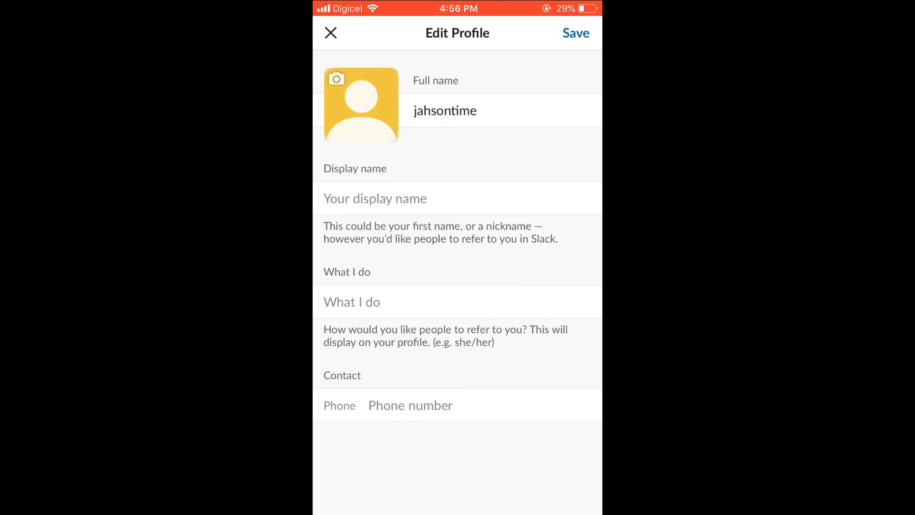
left_click(360, 104)
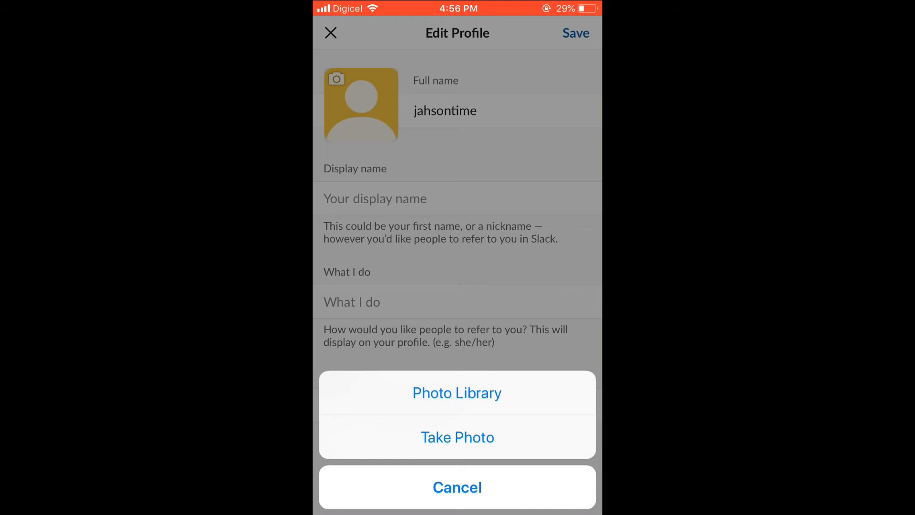
left_click(458, 486)
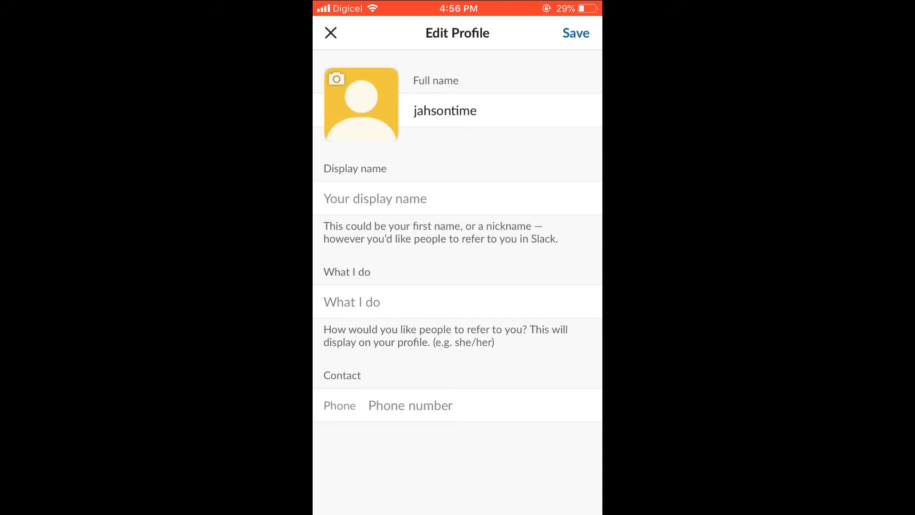
- Choose the plaid-shirt photo from Camera Roll as the profile picture and save
left_click(361, 104)
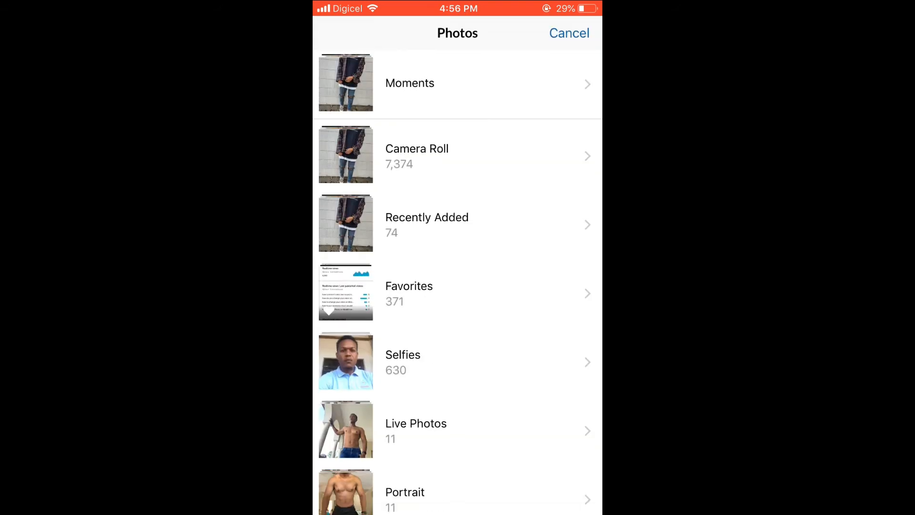
left_click(417, 154)
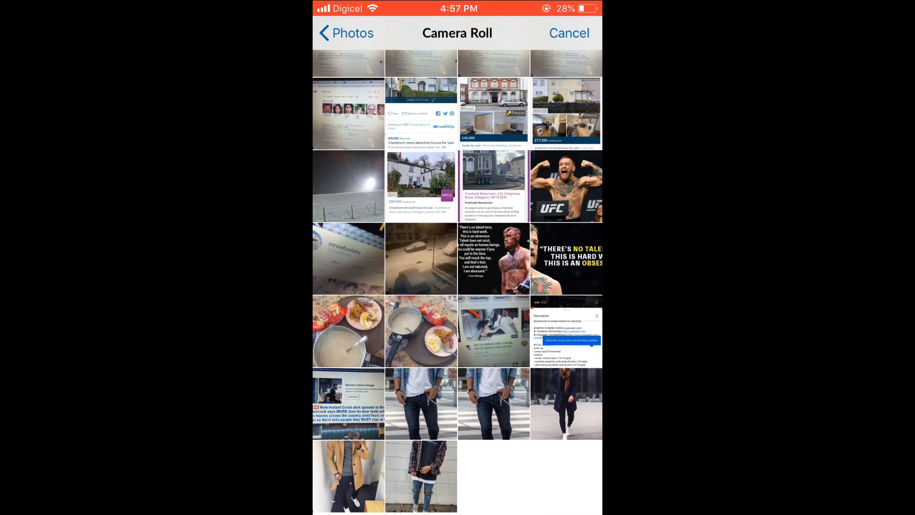
left_click(420, 475)
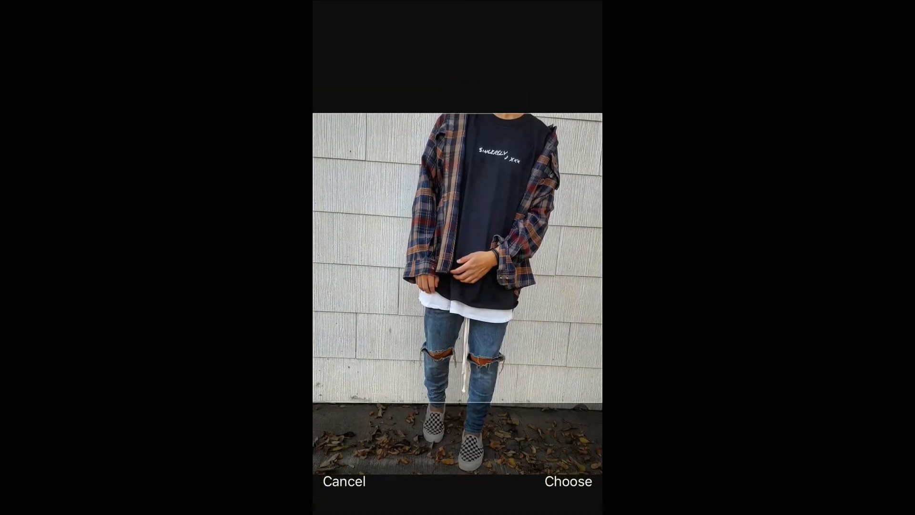
left_click(567, 481)
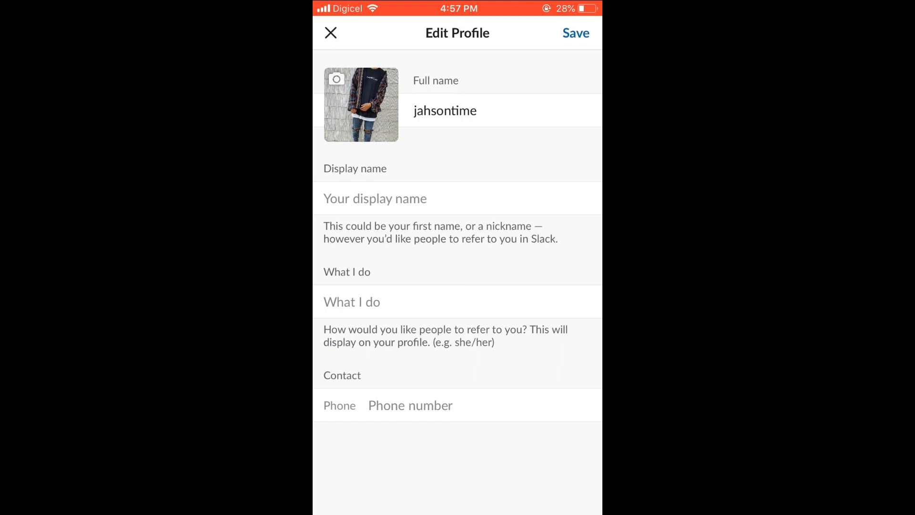
left_click(575, 33)
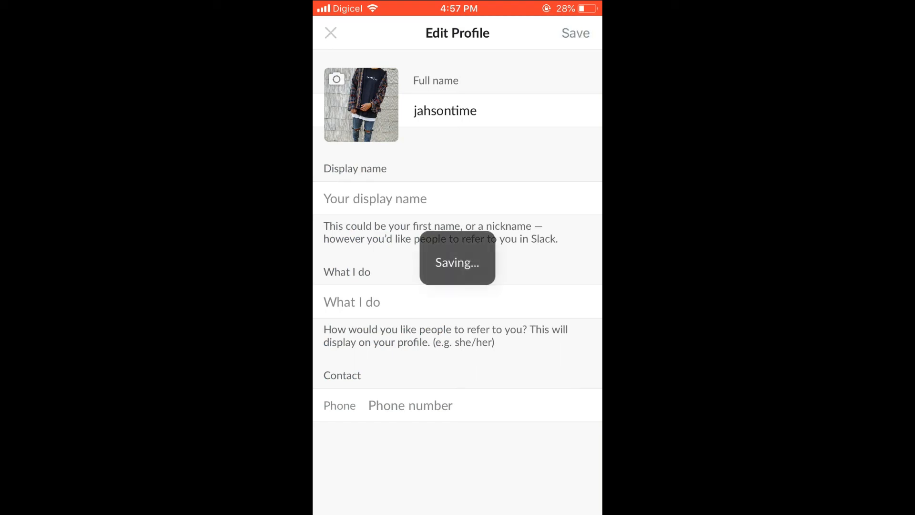